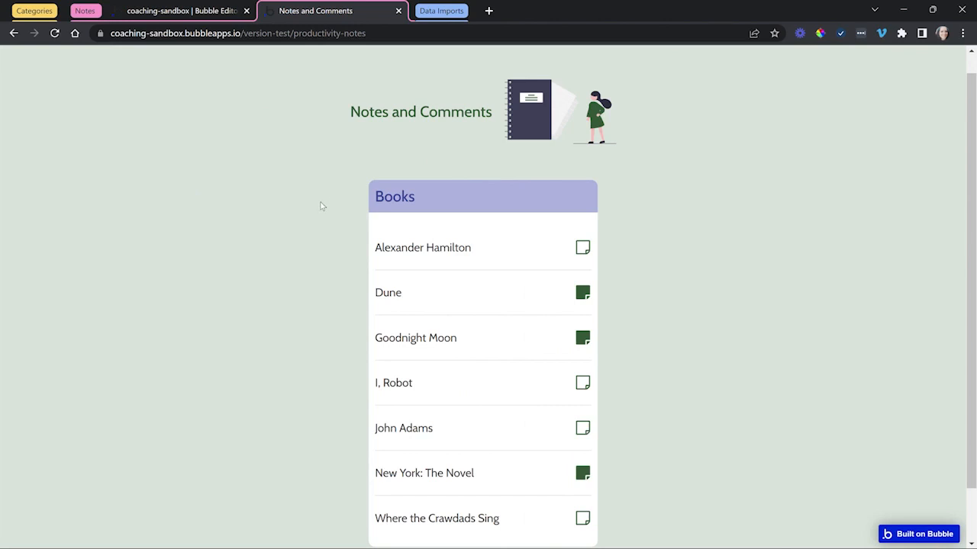
pyautogui.moveTo(353, 231)
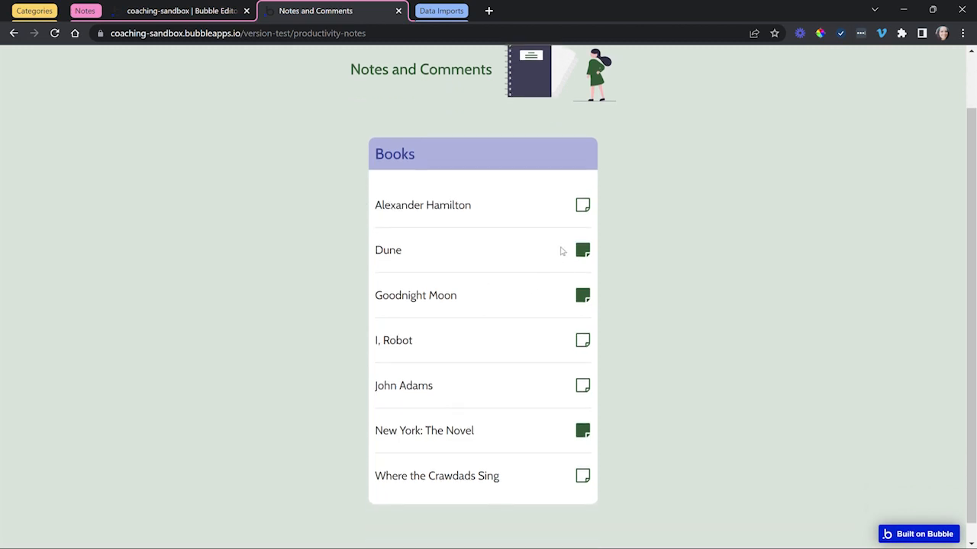
pyautogui.moveTo(556, 243)
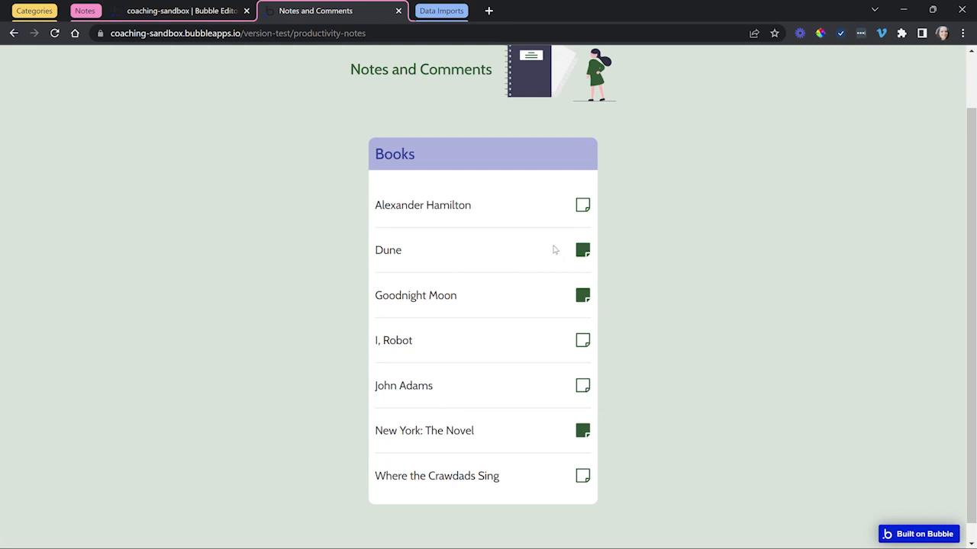
pyautogui.moveTo(582, 464)
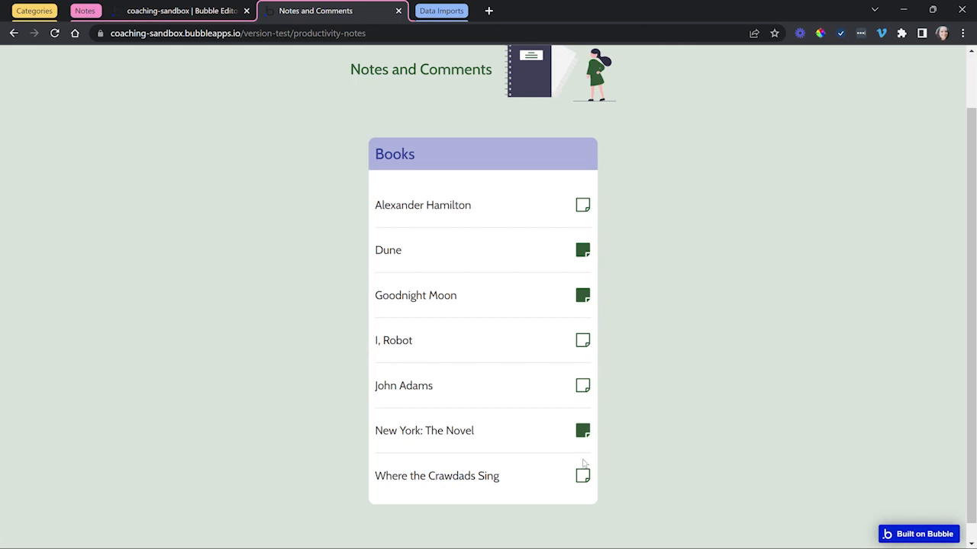
pyautogui.moveTo(595, 290)
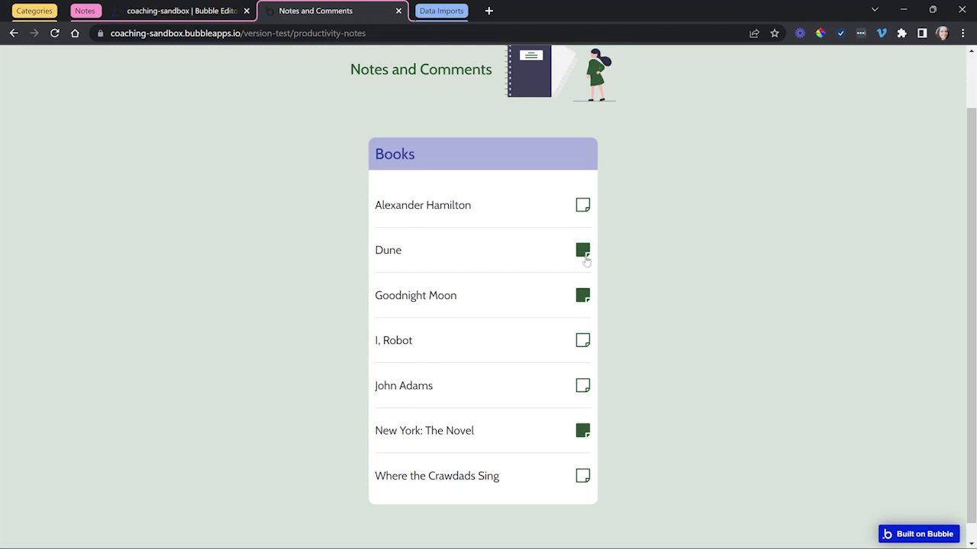
# Show Dune's notes panel from the Books list, revealing its two dated notes and empty editor.
pyautogui.click(583, 250)
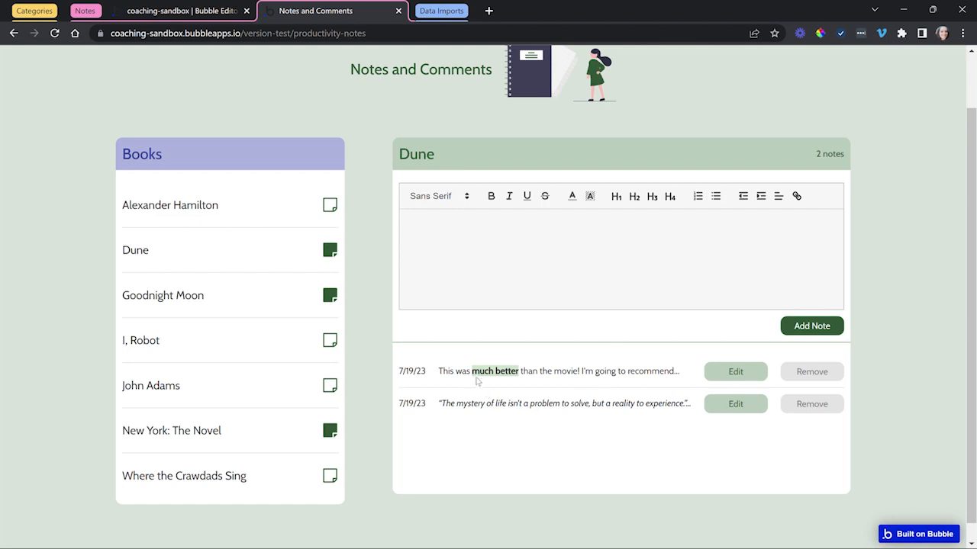
pyautogui.moveTo(534, 386)
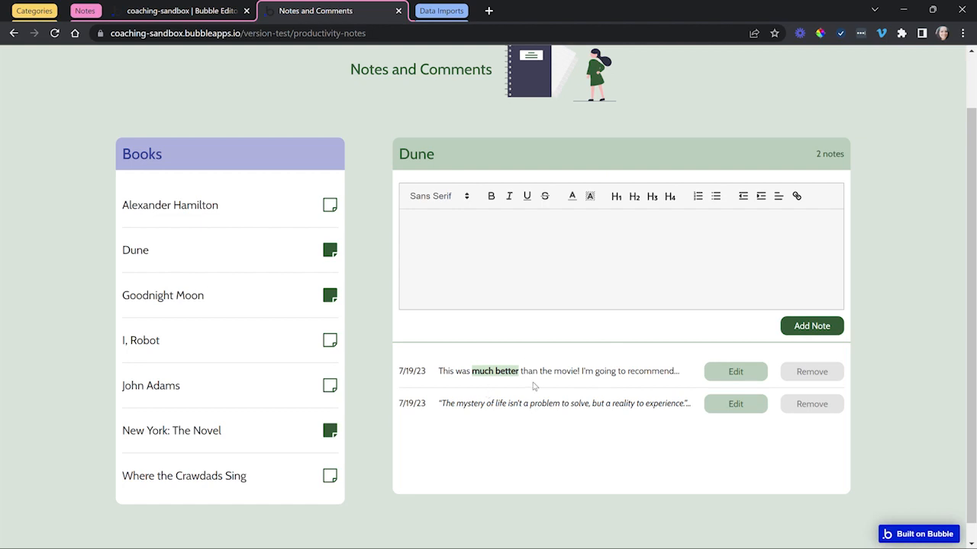
pyautogui.doubleClick(416, 153)
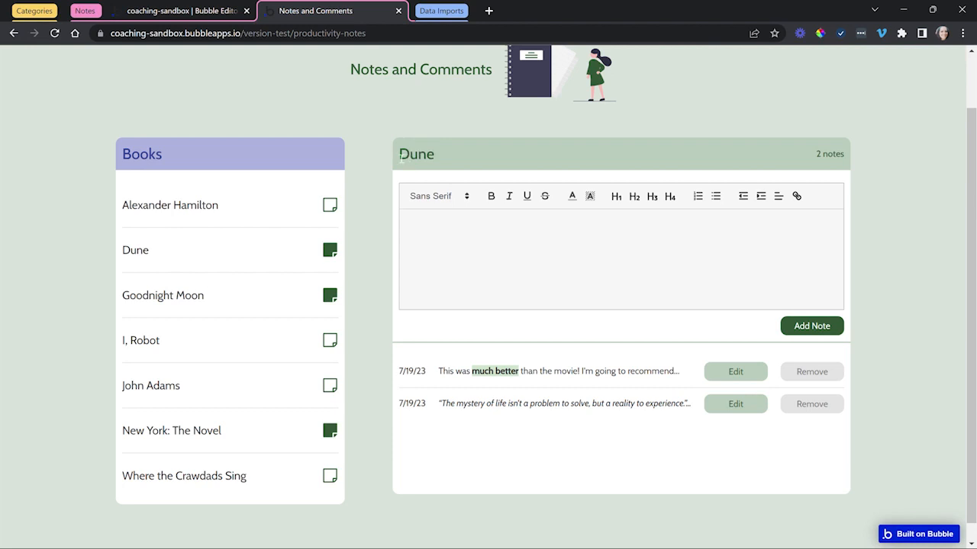
pyautogui.moveTo(450, 162)
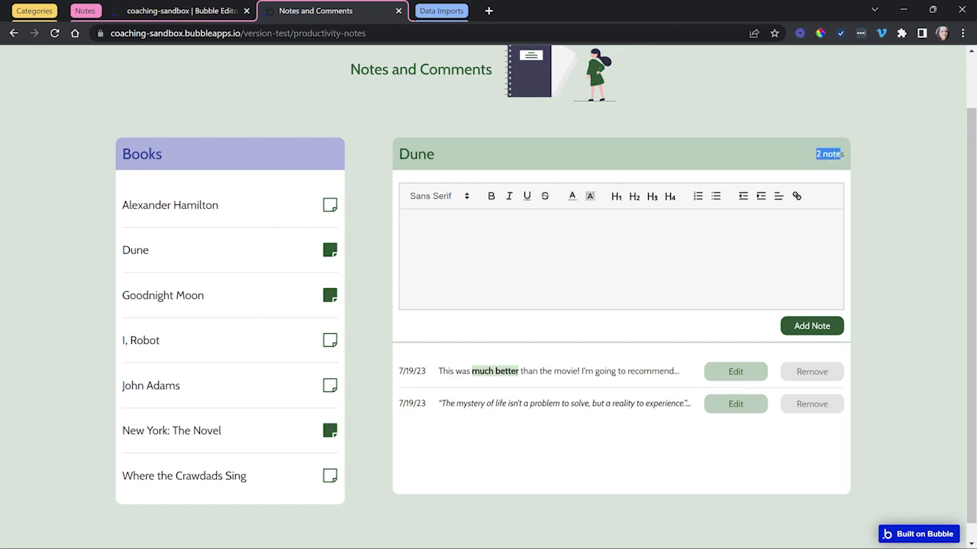
pyautogui.moveTo(620, 389)
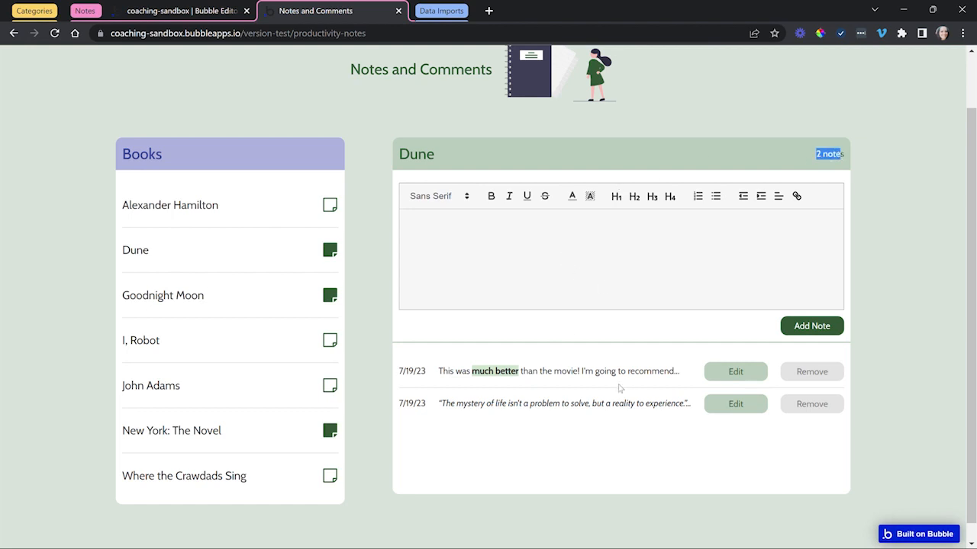
pyautogui.moveTo(588, 414)
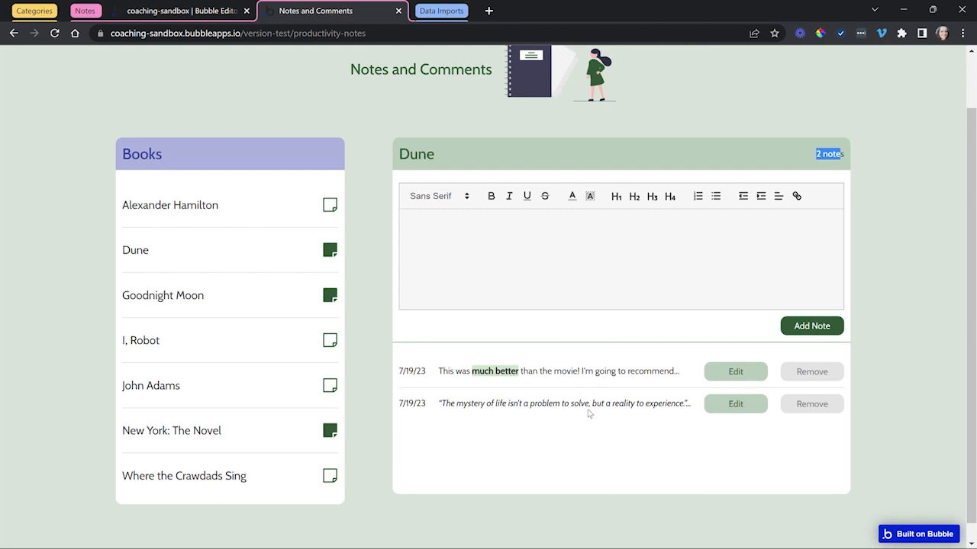
pyautogui.moveTo(502, 395)
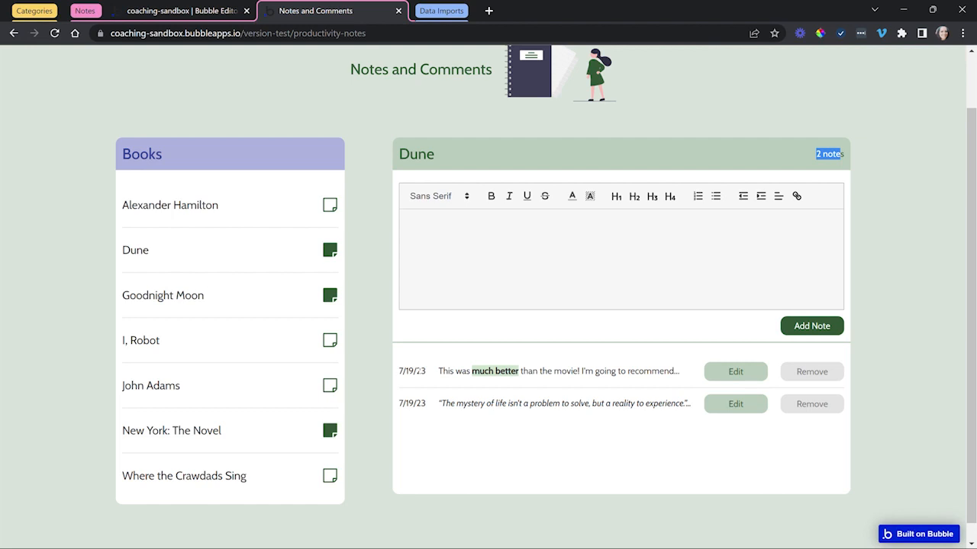
pyautogui.moveTo(425, 363)
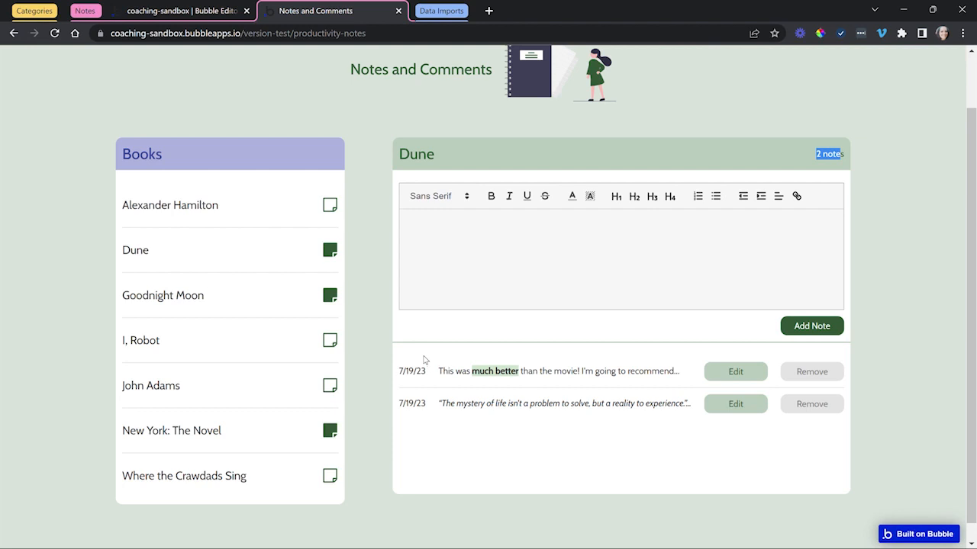
pyautogui.moveTo(427, 334)
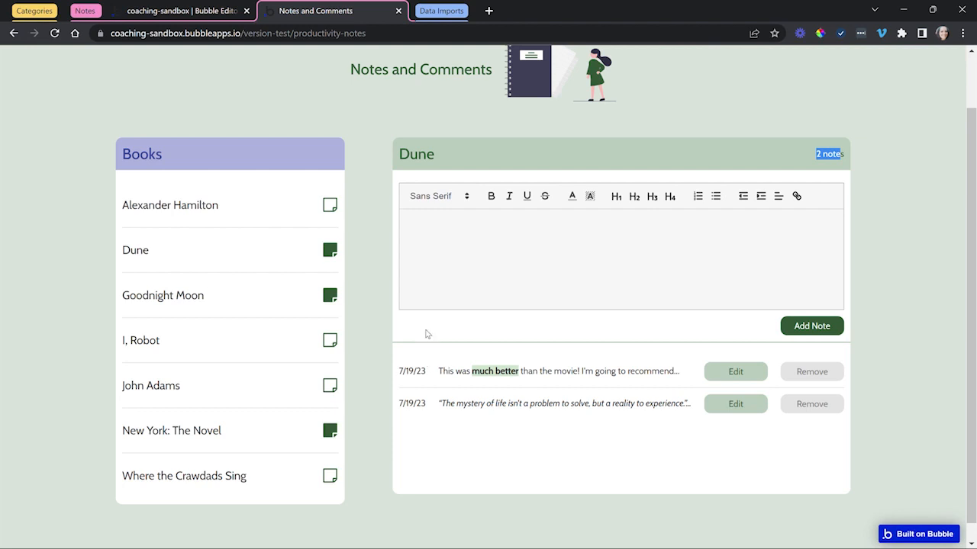
pyautogui.moveTo(488, 347)
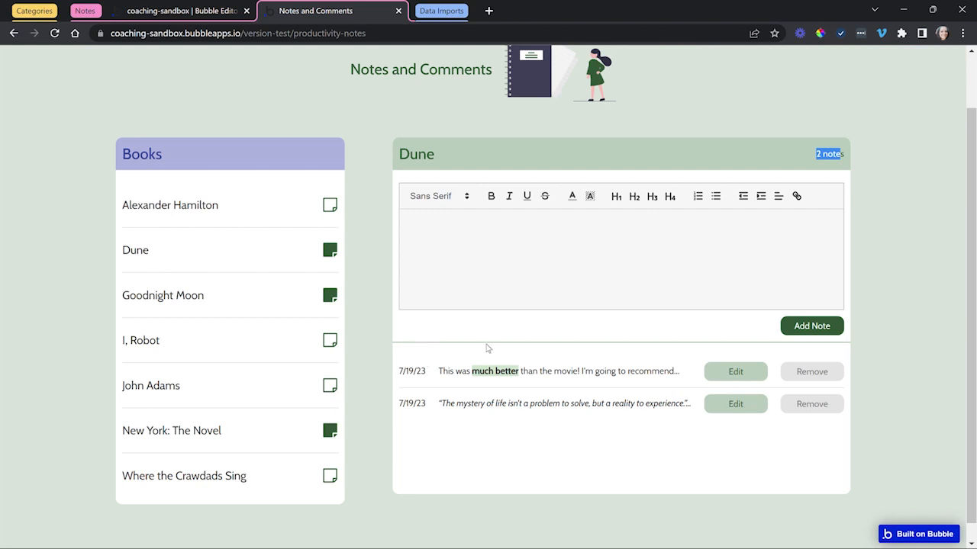
pyautogui.moveTo(313, 254)
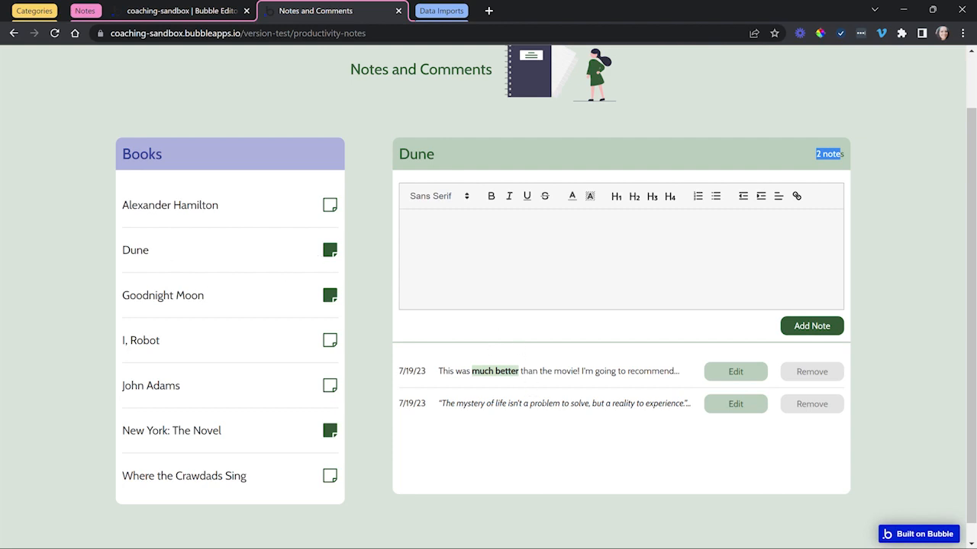
pyautogui.moveTo(722, 284)
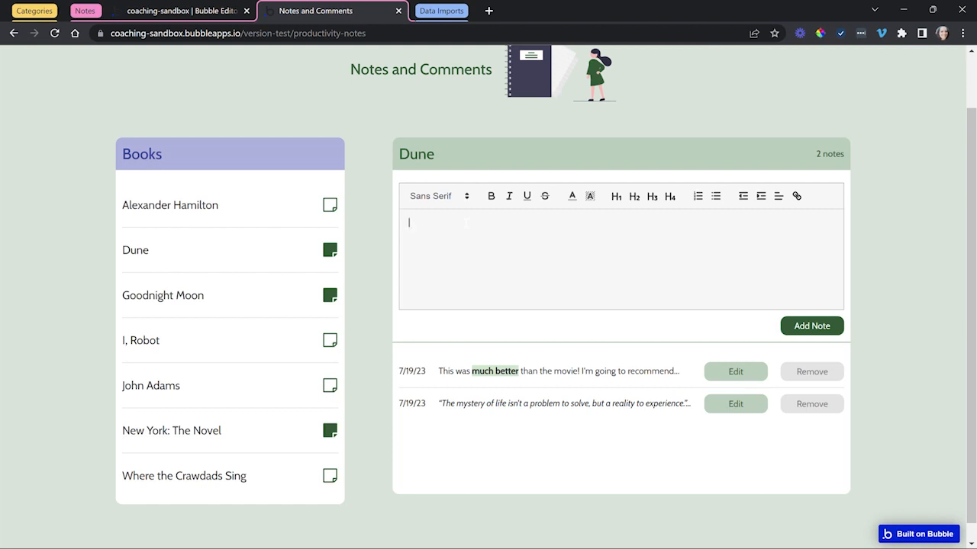
# Enter the draft note "I really enjoyed reading this book" in Dune's rich-text editor.
pyautogui.write('I really enjoy')
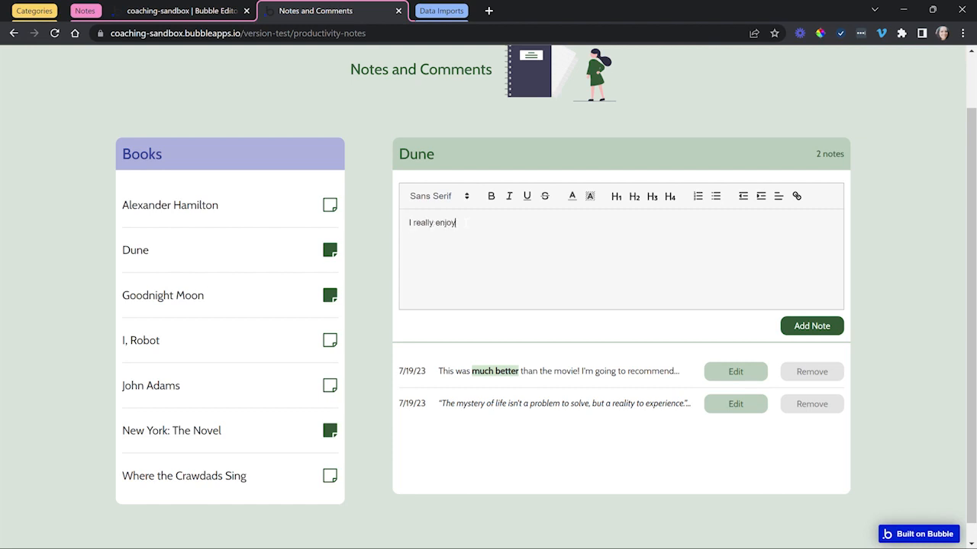
pyautogui.write('ed reada')
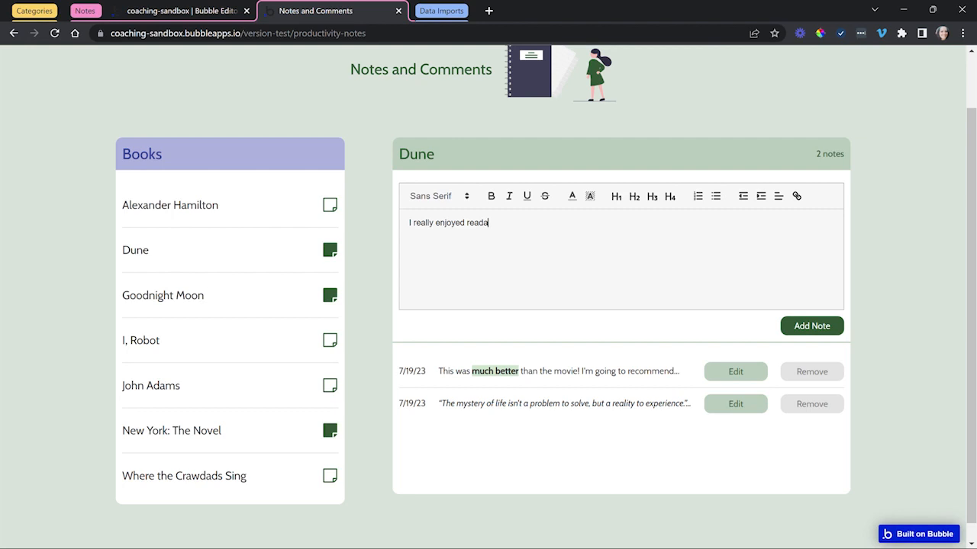
pyautogui.write('ng this book')
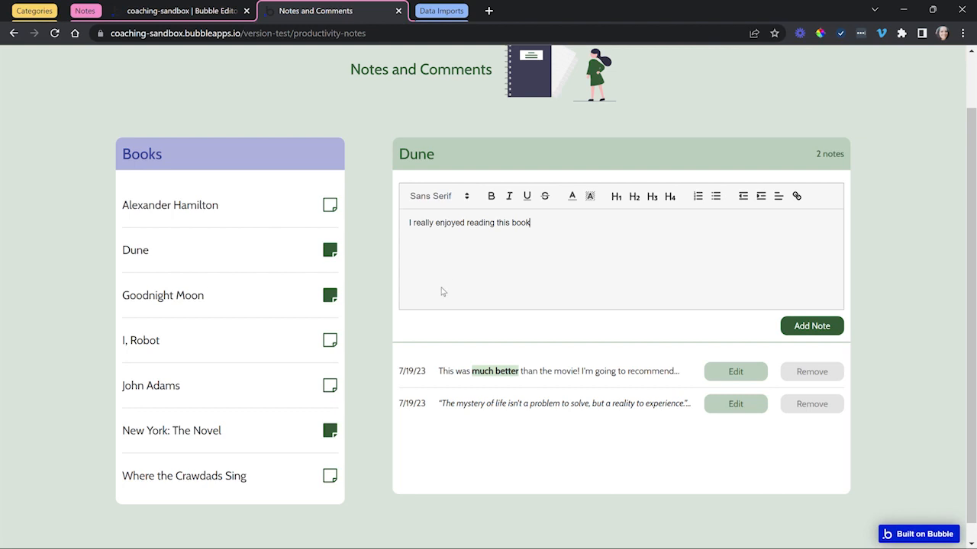
pyautogui.moveTo(470, 244)
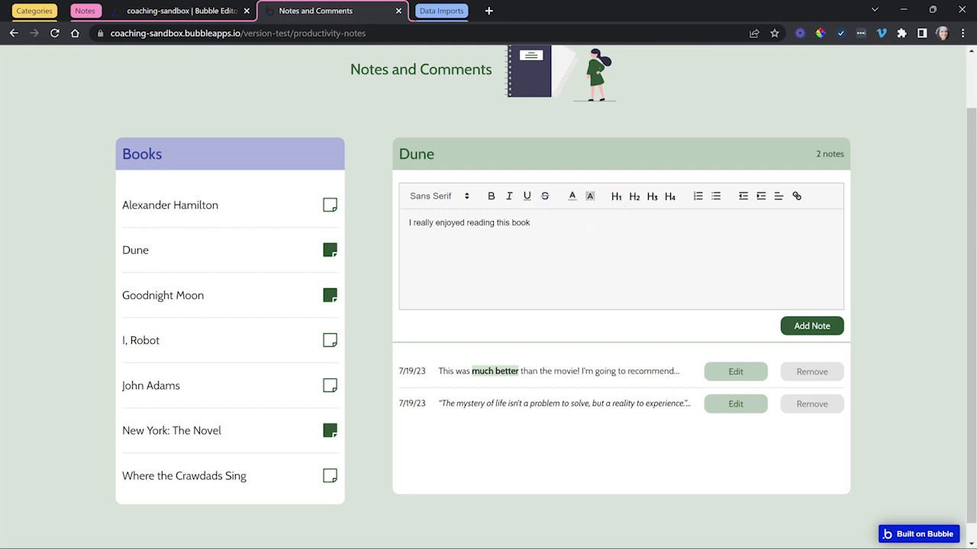
pyautogui.moveTo(580, 208)
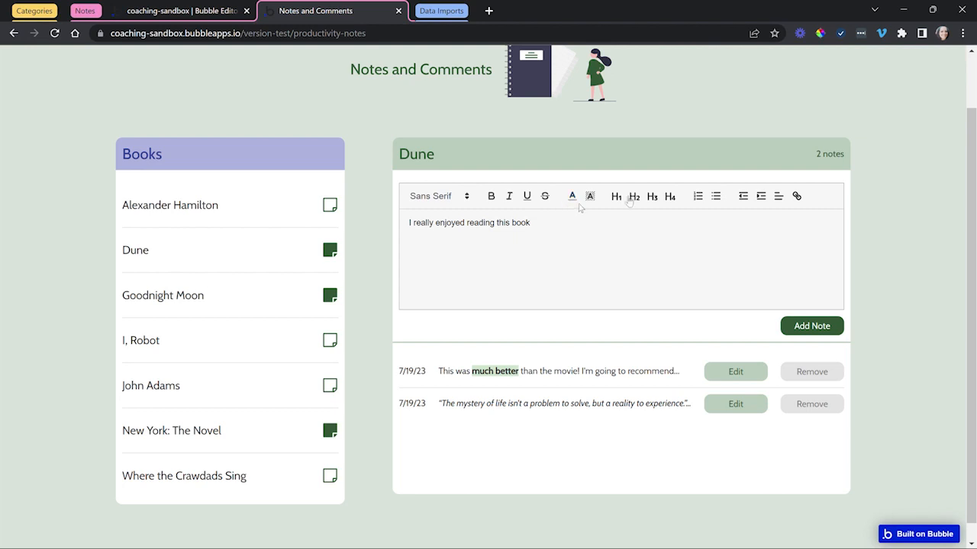
pyautogui.moveTo(675, 208)
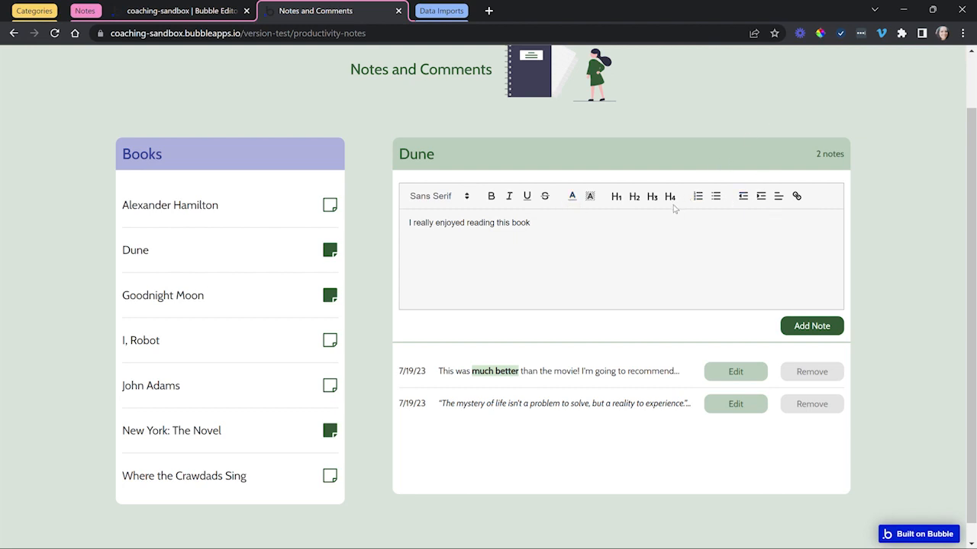
pyautogui.moveTo(531, 259)
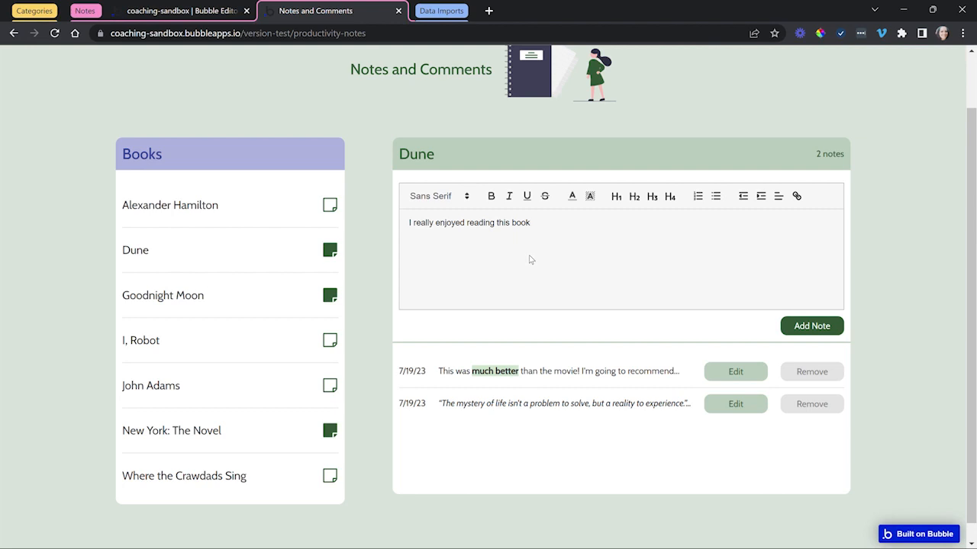
pyautogui.click(519, 223)
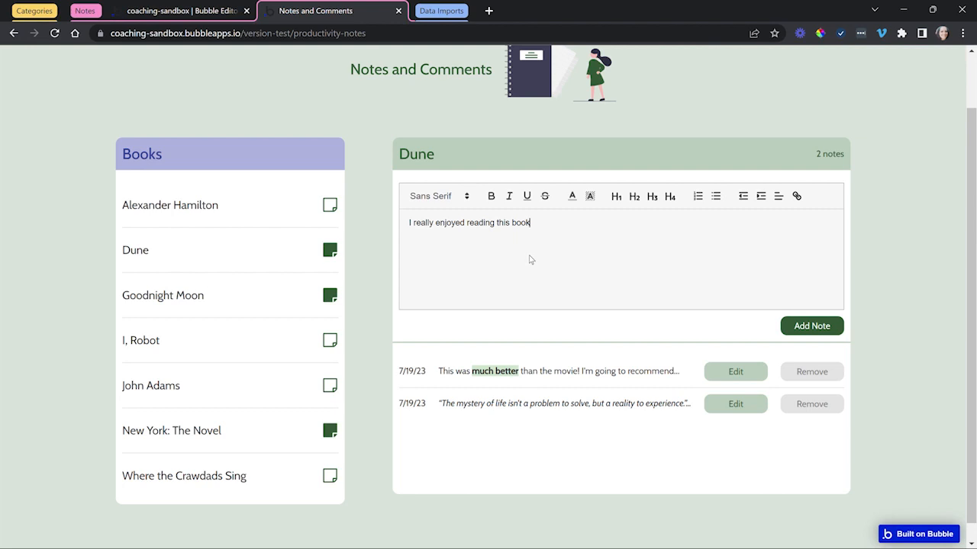
pyautogui.moveTo(519, 264)
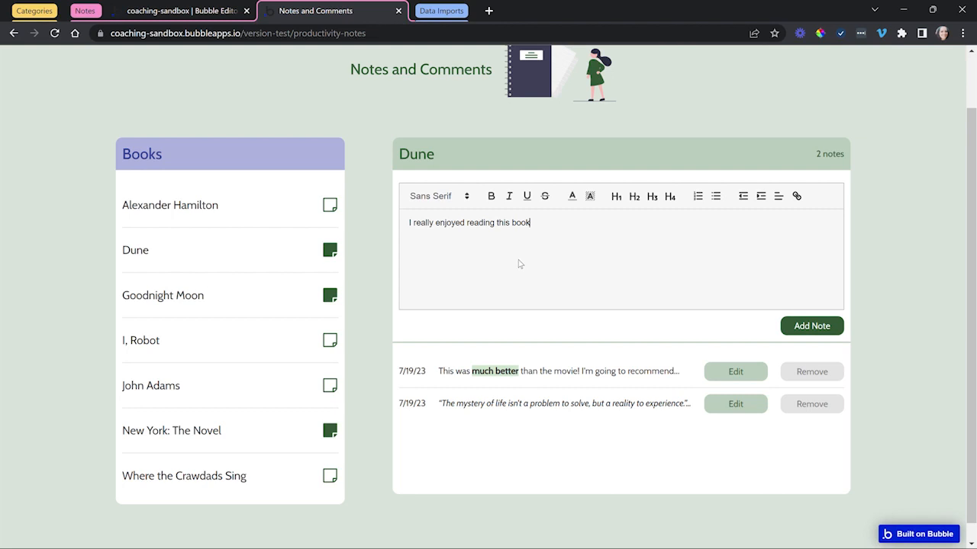
pyautogui.moveTo(797, 330)
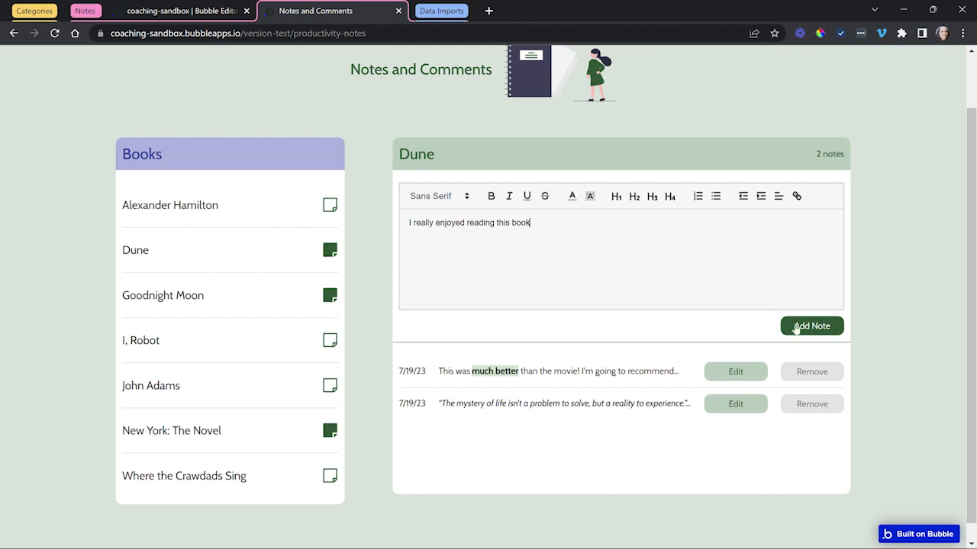
# Add the drafted note to Dune and bring the first note into the editor.
pyautogui.click(812, 326)
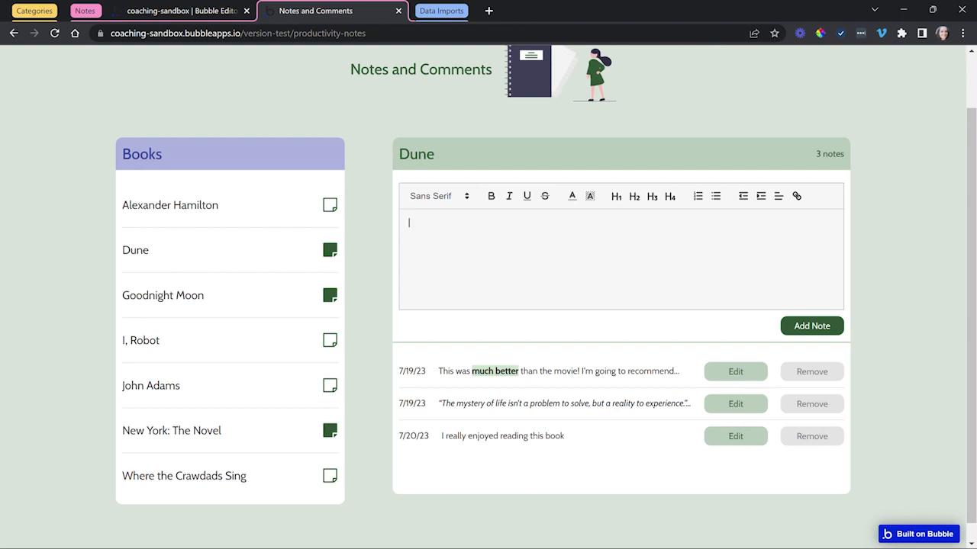
pyautogui.click(735, 373)
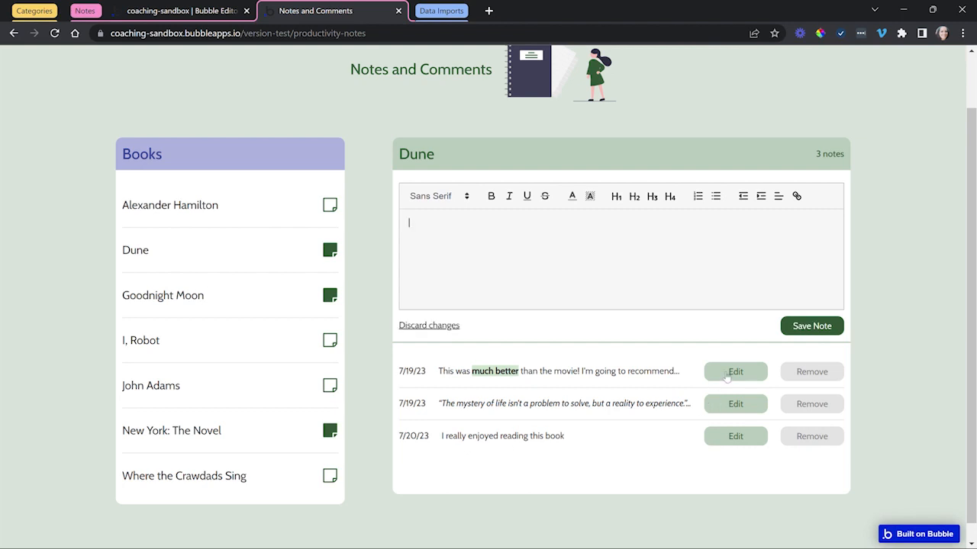
pyautogui.click(736, 372)
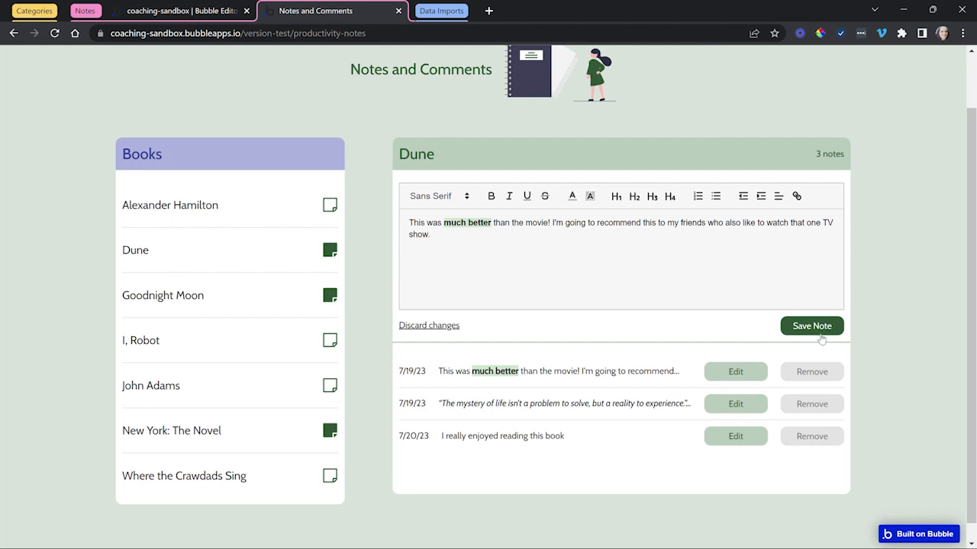
# Append a bold "Edit: I'm making a change" line to the first note and save it.
pyautogui.click(430, 235)
pyautogui.write("Edit: I'm making a")
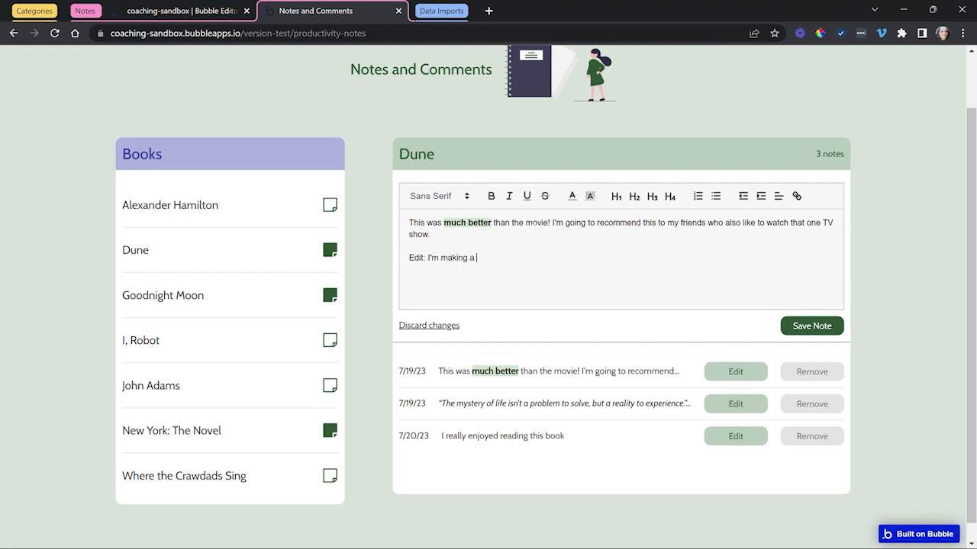
pyautogui.write('change')
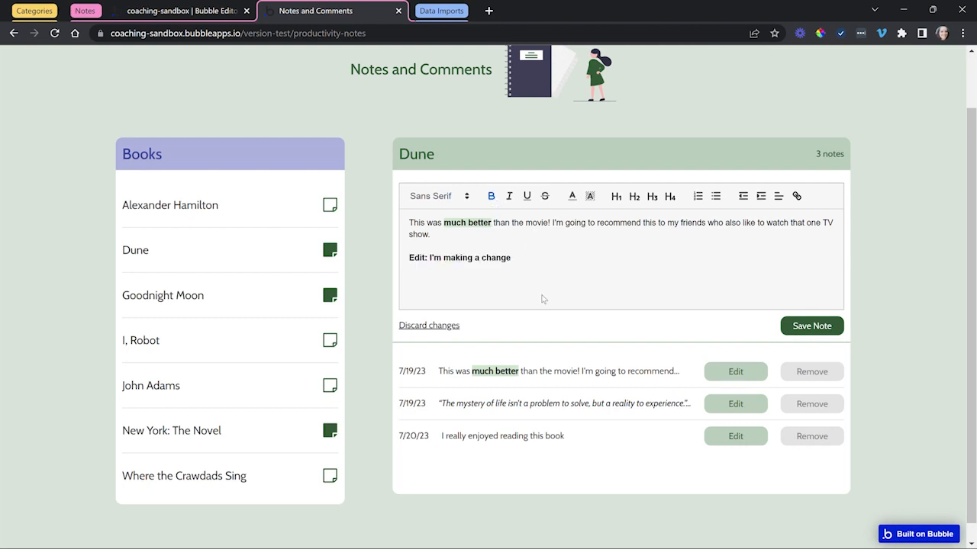
pyautogui.click(427, 325)
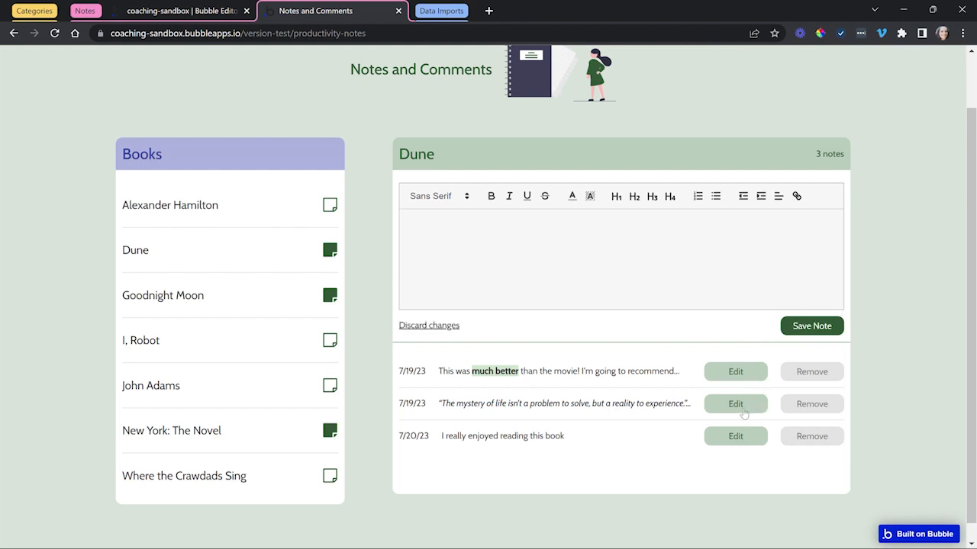
# Discard edits on the quote note, check the first note, and remove "I really enjoyed reading this book".
pyautogui.click(735, 402)
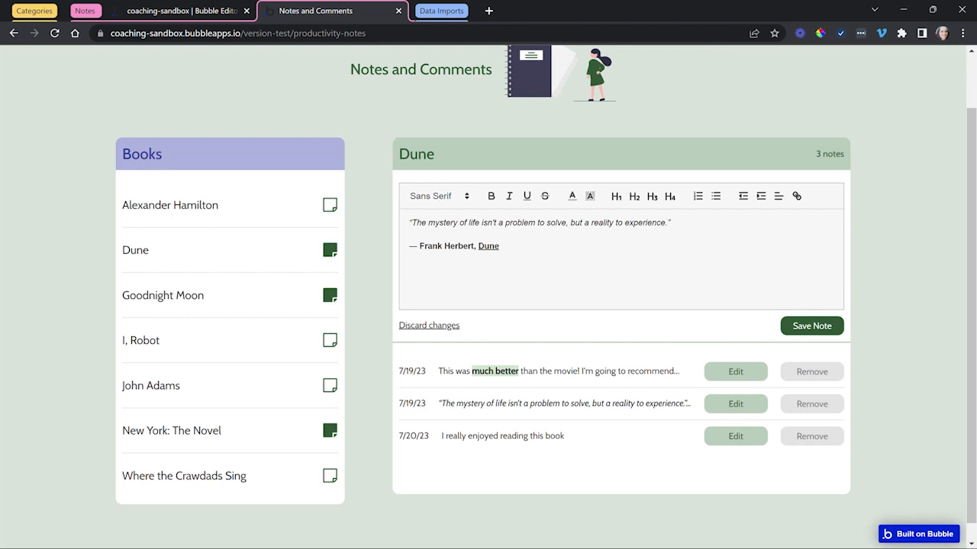
pyautogui.click(428, 325)
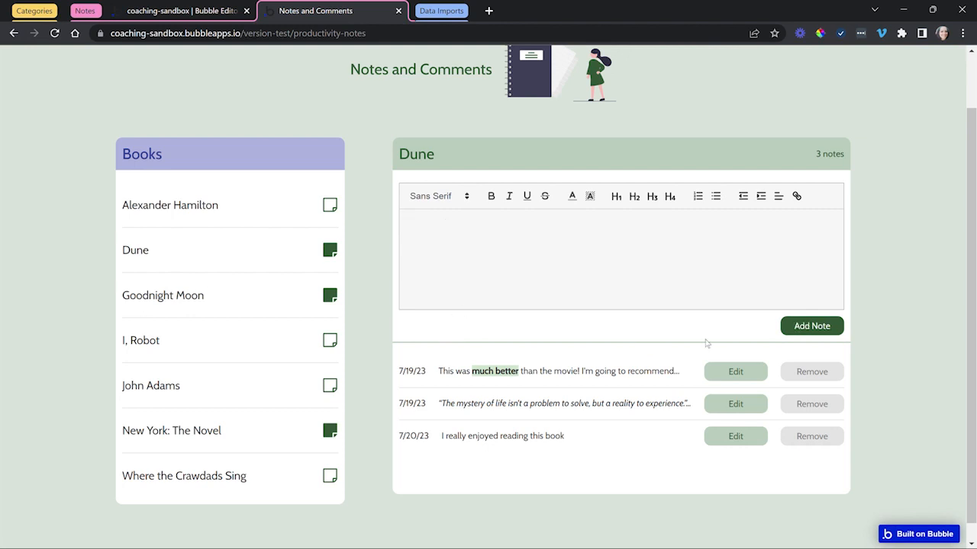
pyautogui.moveTo(641, 418)
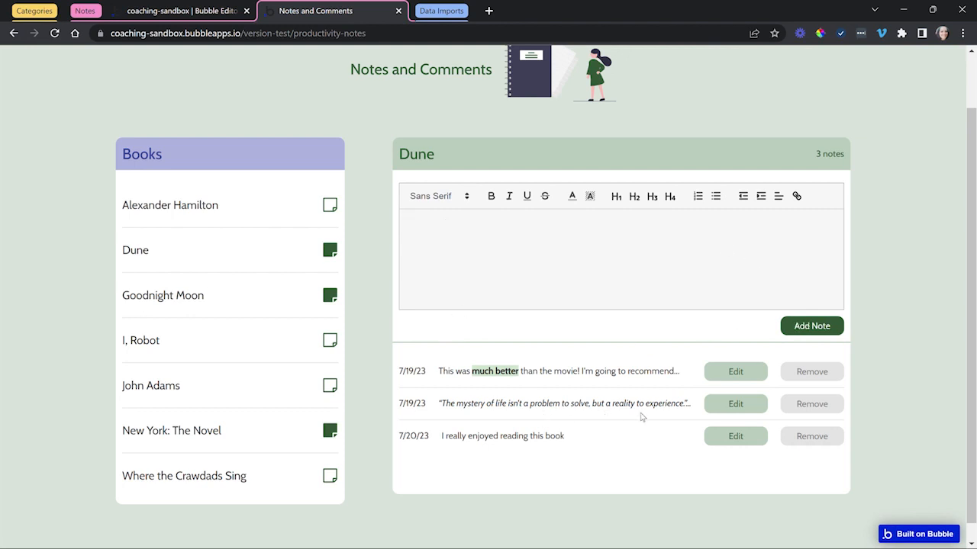
pyautogui.click(736, 373)
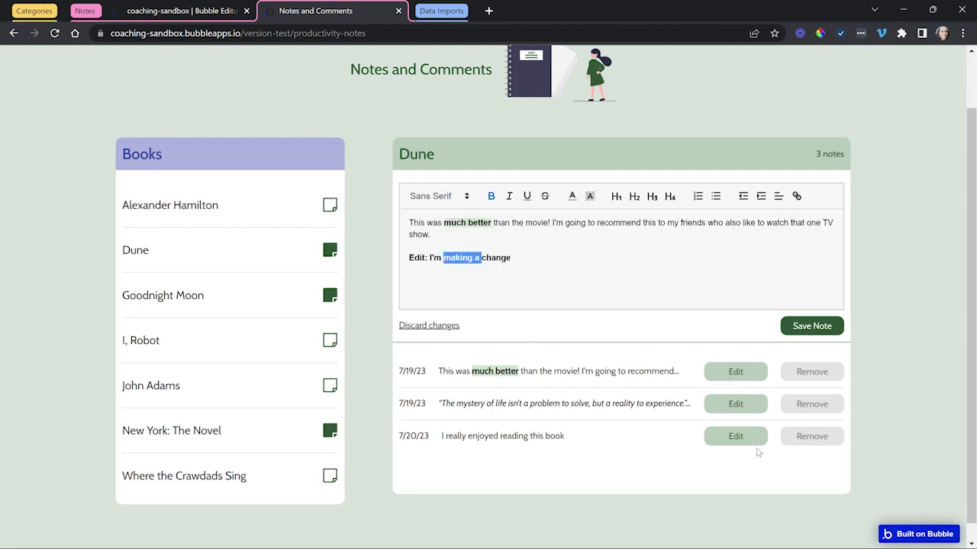
pyautogui.click(811, 436)
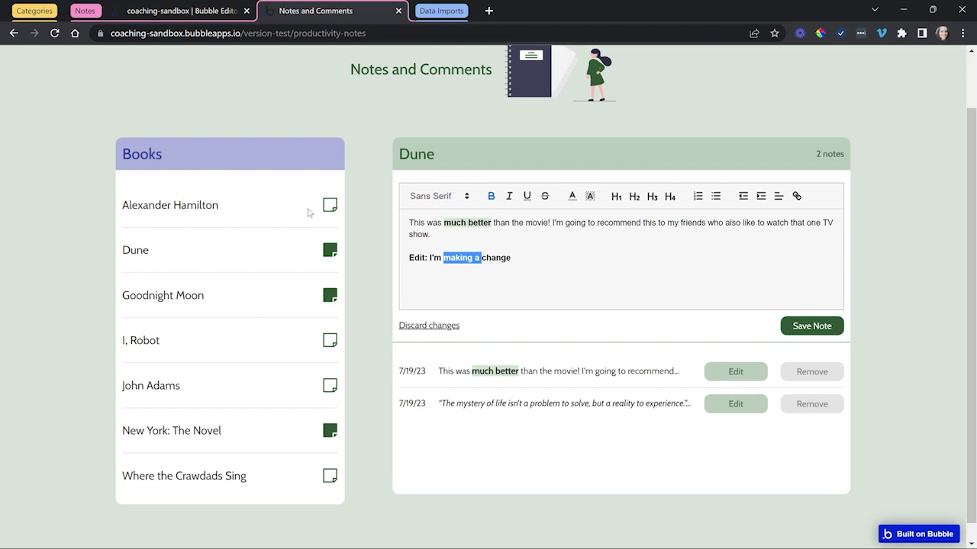
# View notes for Alexander Hamilton, Goodnight Moon and New York: The Novel, then return to Dune.
pyautogui.click(170, 204)
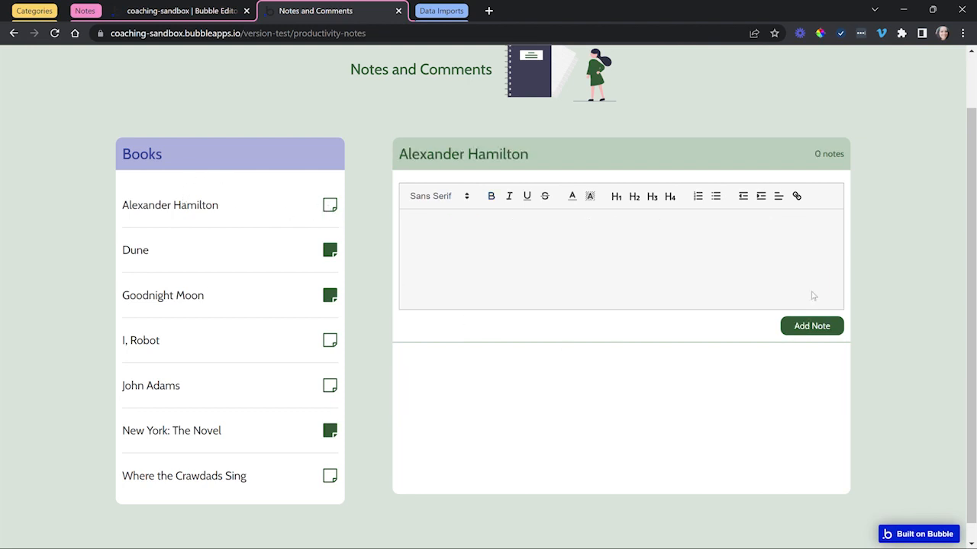
pyautogui.moveTo(687, 384)
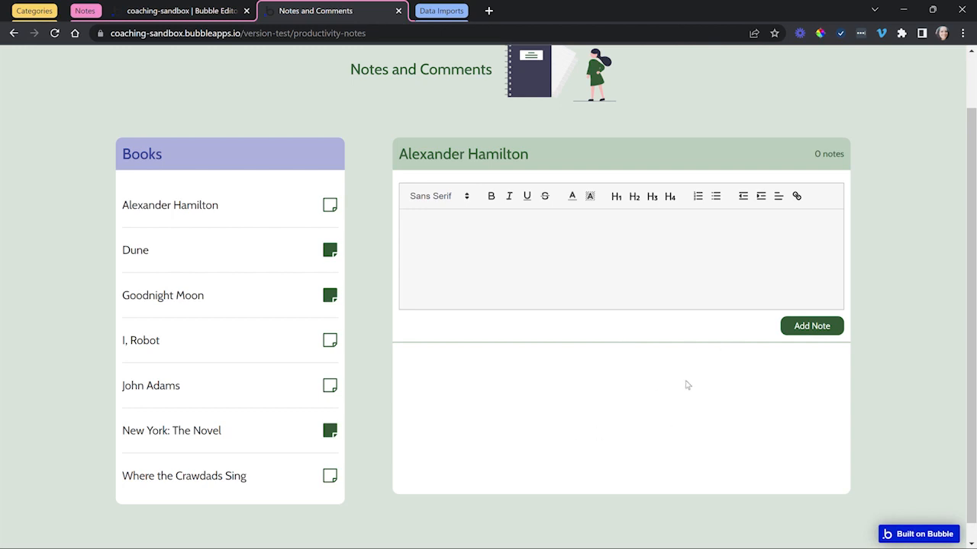
pyautogui.moveTo(391, 298)
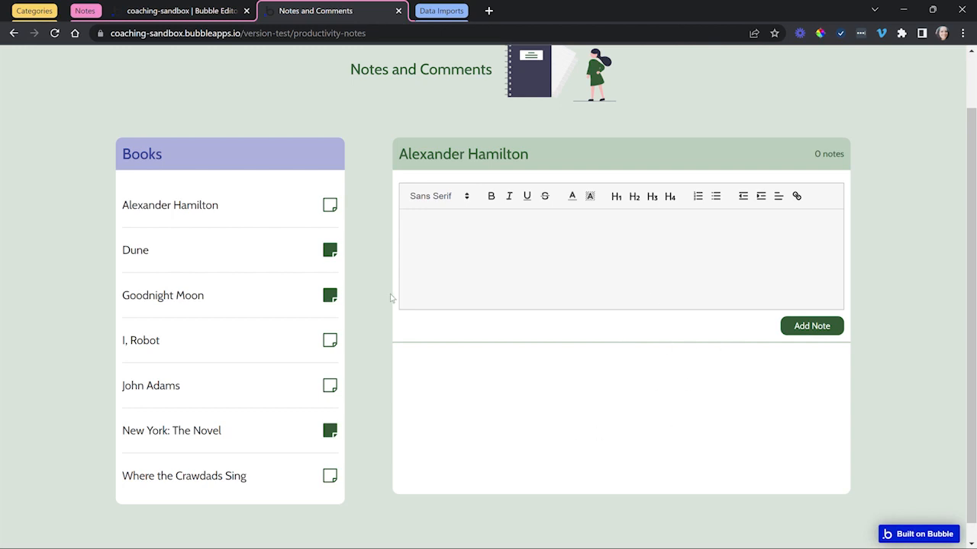
pyautogui.click(161, 296)
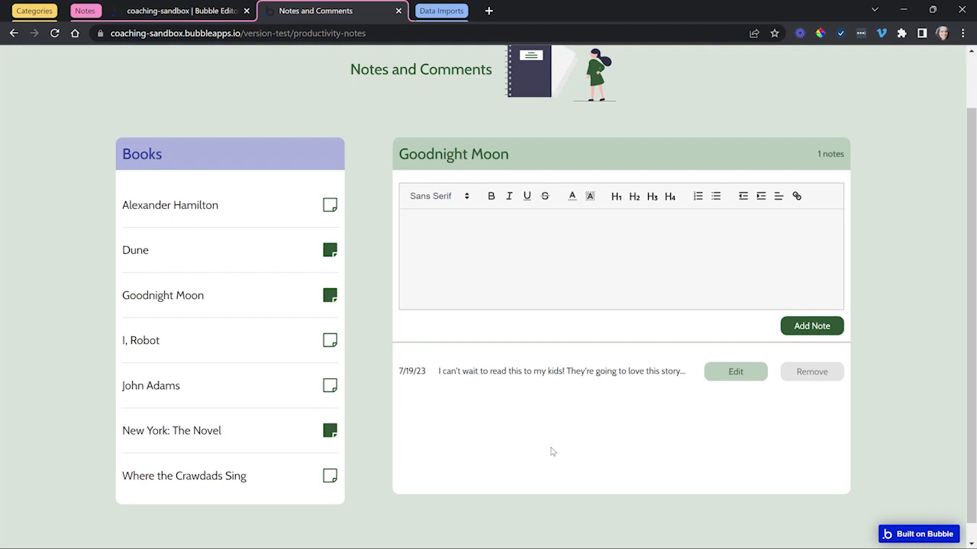
pyautogui.click(170, 431)
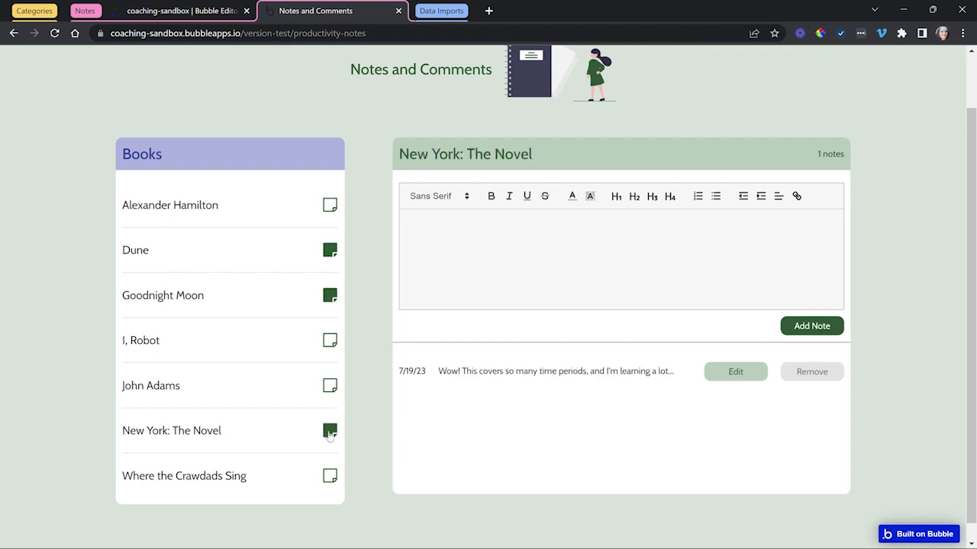
pyautogui.moveTo(328, 297)
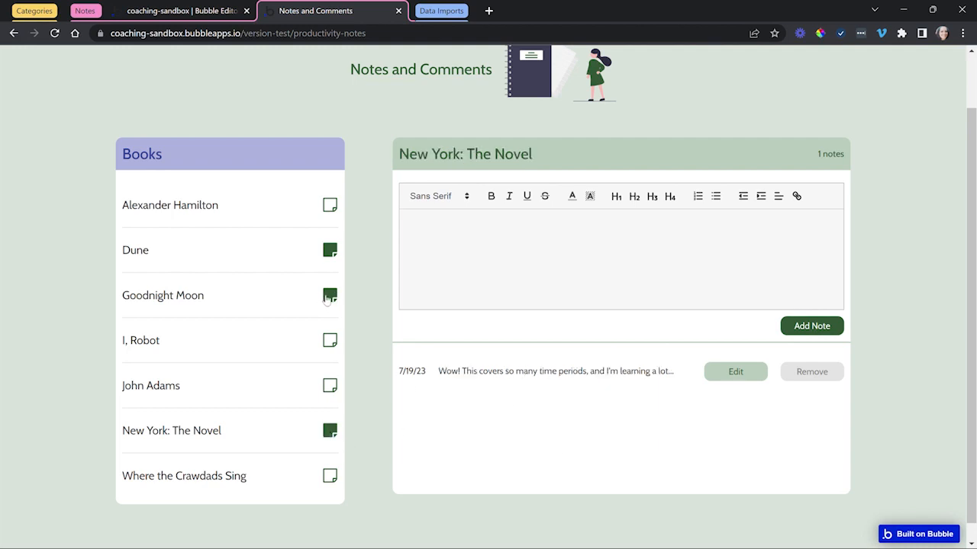
pyautogui.click(135, 250)
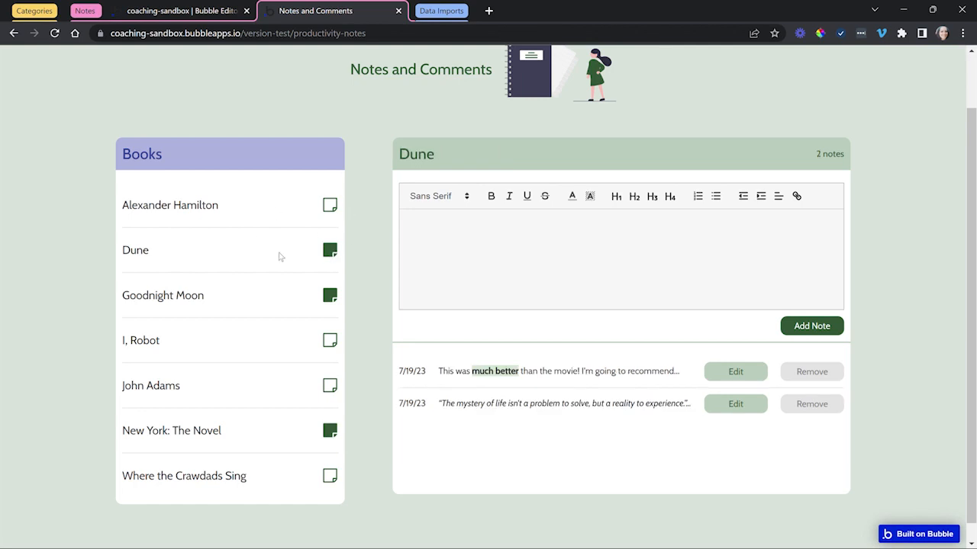
pyautogui.moveTo(598, 323)
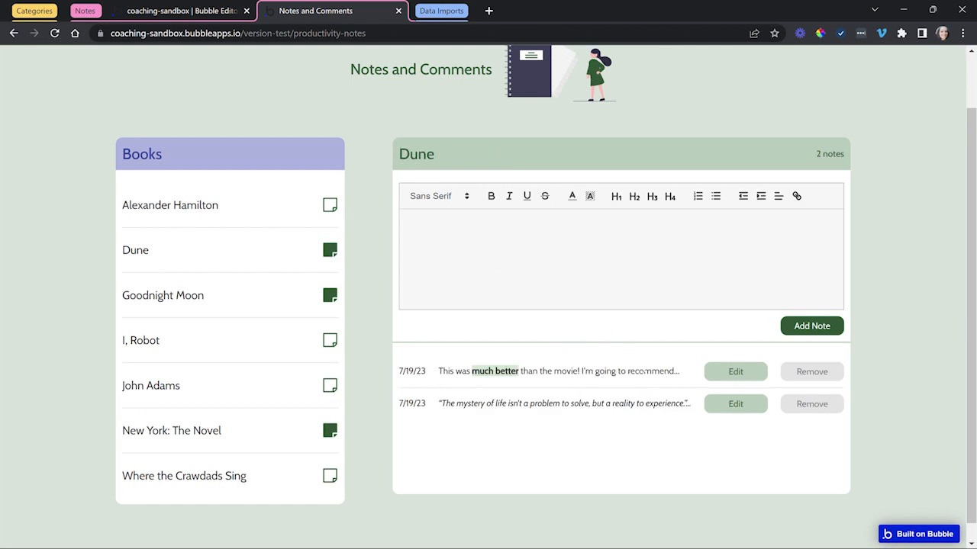
pyautogui.moveTo(293, 254)
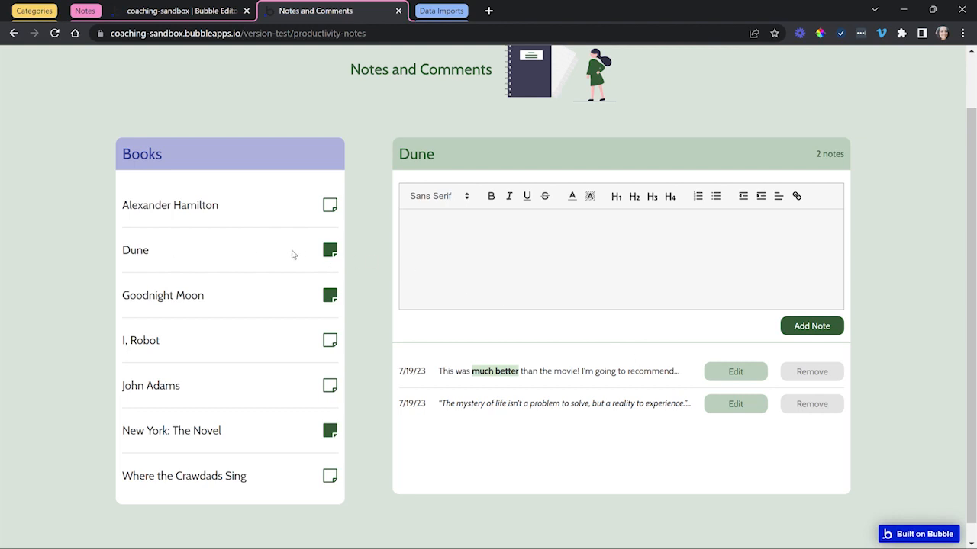